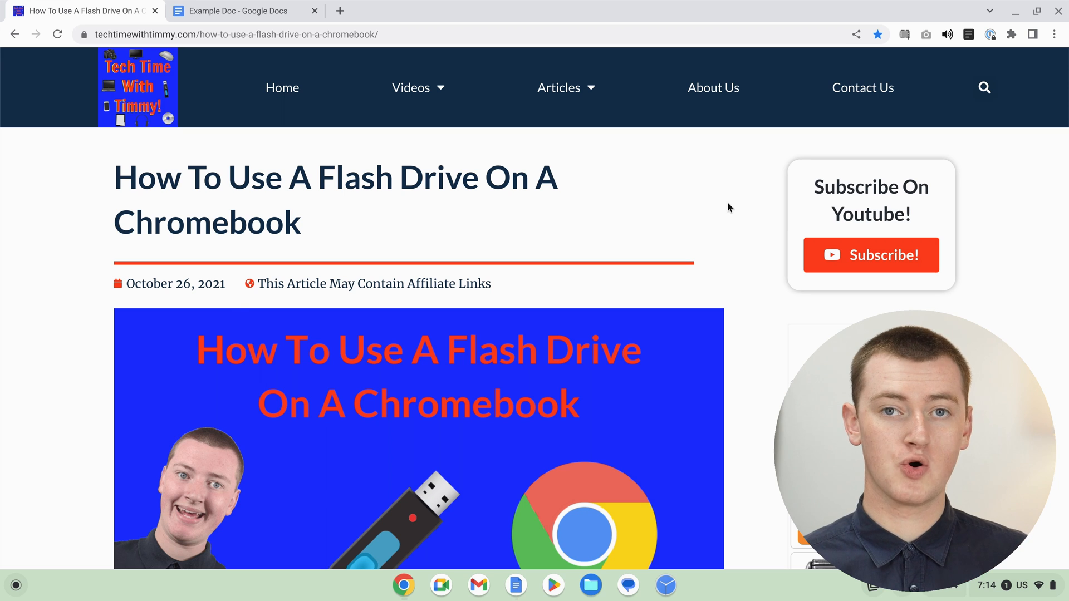
Open Chrome's find-in-page bar on the flash drive article with Ctrl+F
{"action": "key", "text": "ctrl+f"}
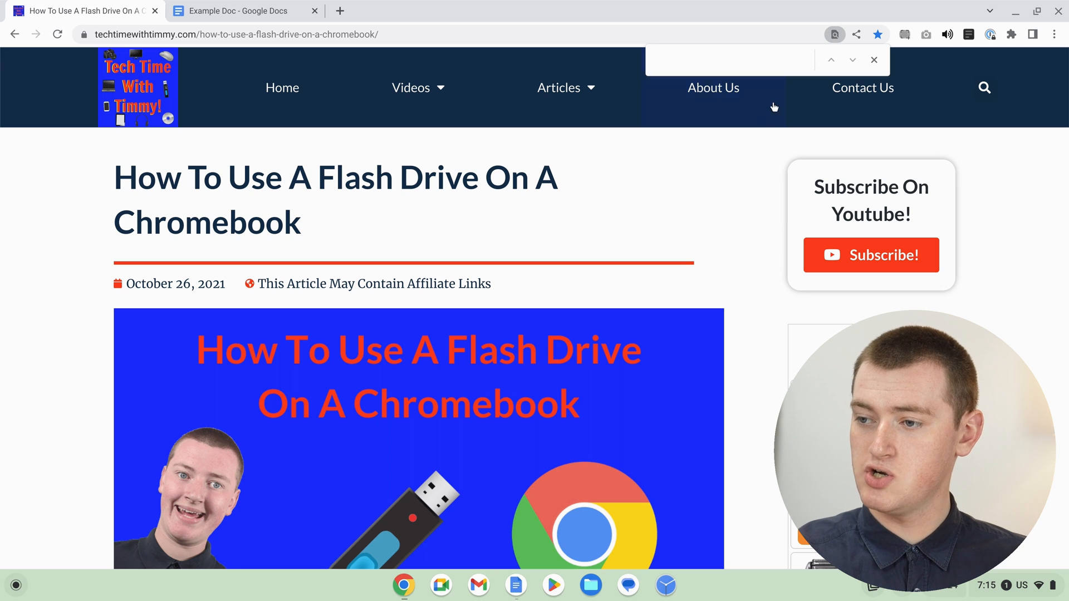
{"action": "mouse_move", "coordinate": [794, 61]}
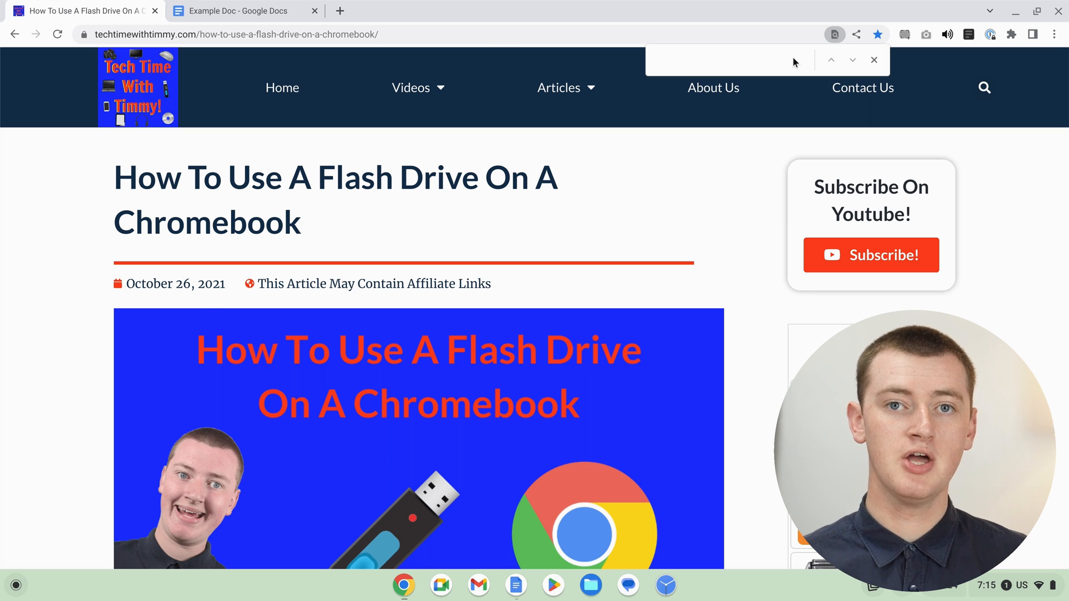
Search the article for 'click', step through several of its 15 matches, then switch the search to 'drop'
{"action": "type", "text": "click"}
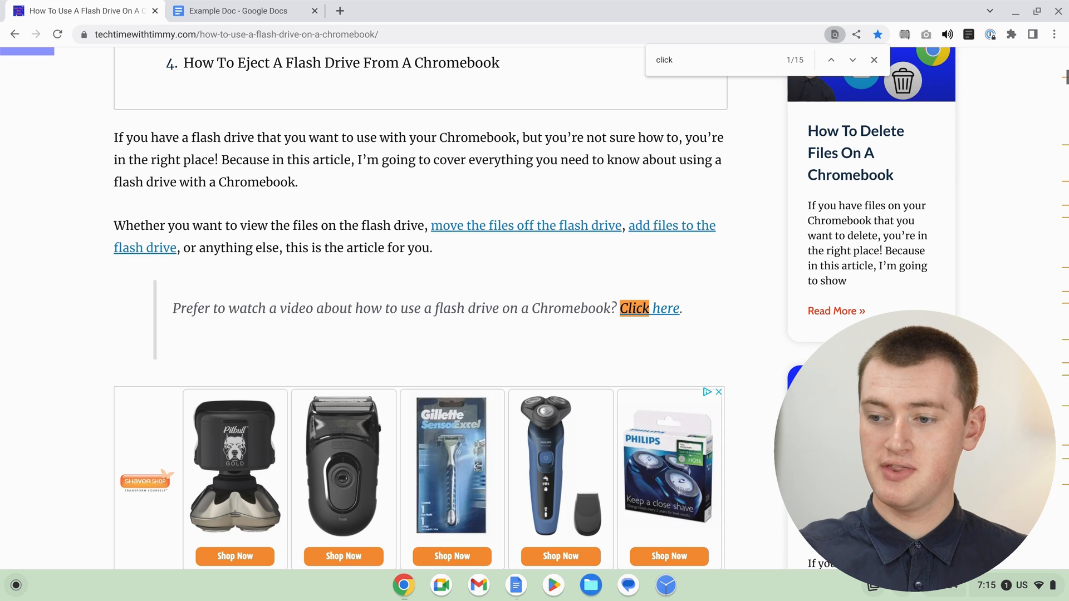
{"action": "mouse_move", "coordinate": [666, 307]}
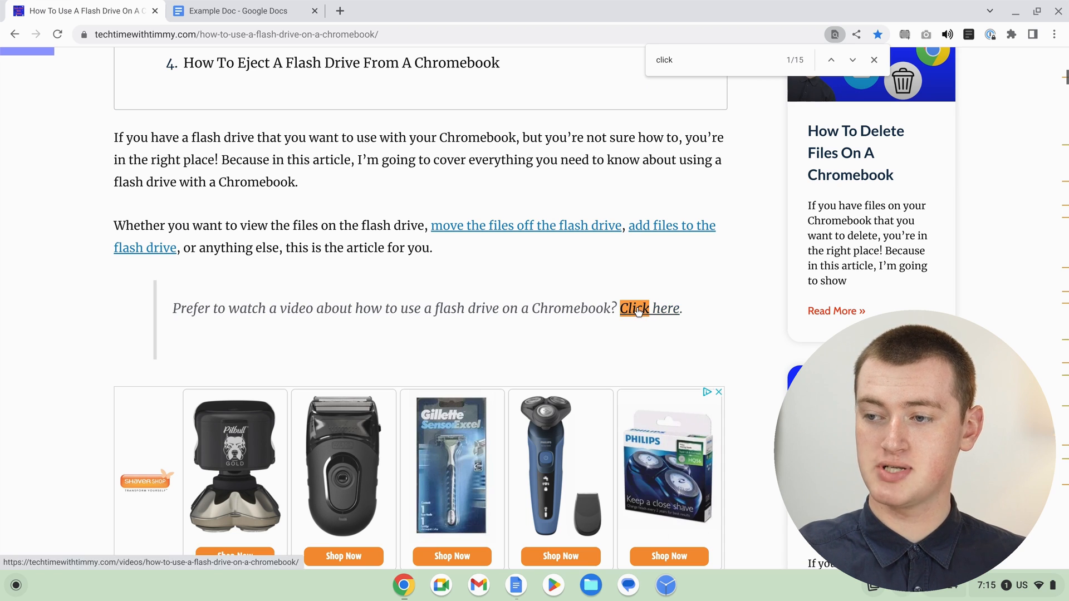
{"action": "mouse_move", "coordinate": [686, 289]}
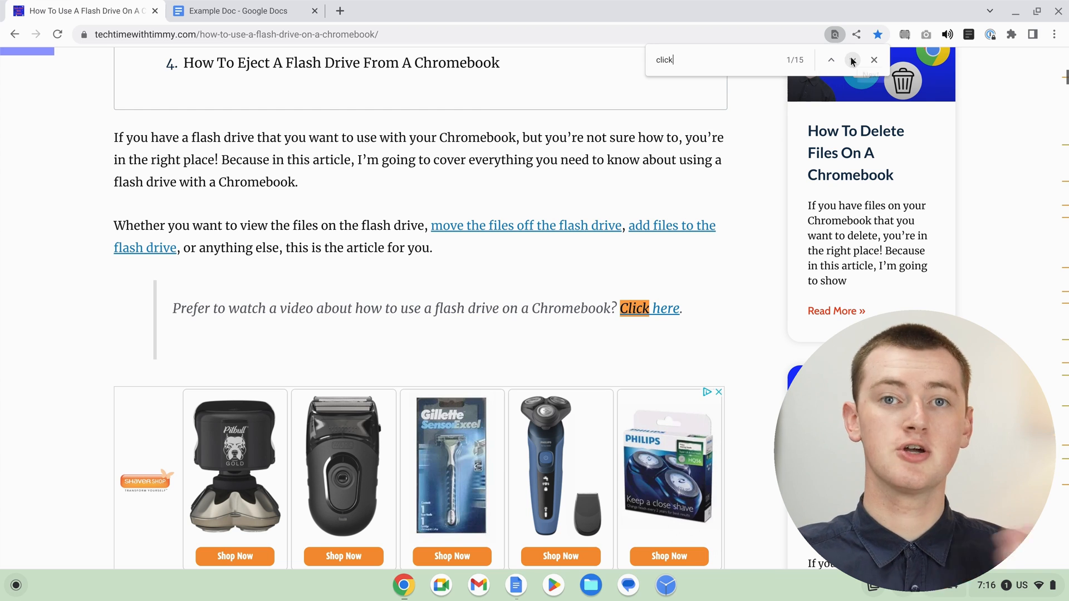
{"action": "mouse_move", "coordinate": [852, 61]}
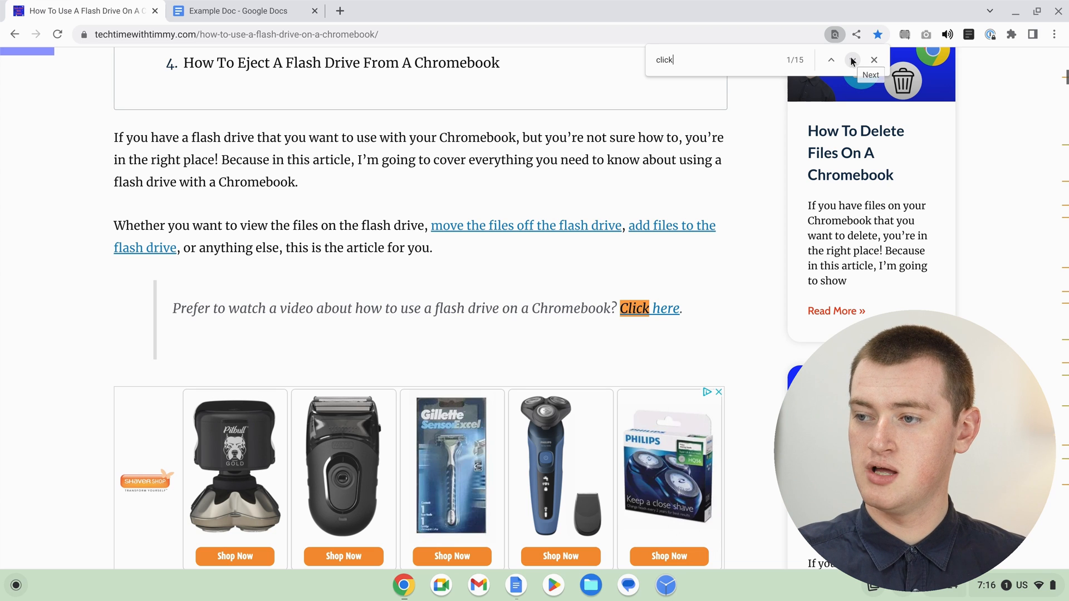
{"action": "left_click", "coordinate": [853, 60]}
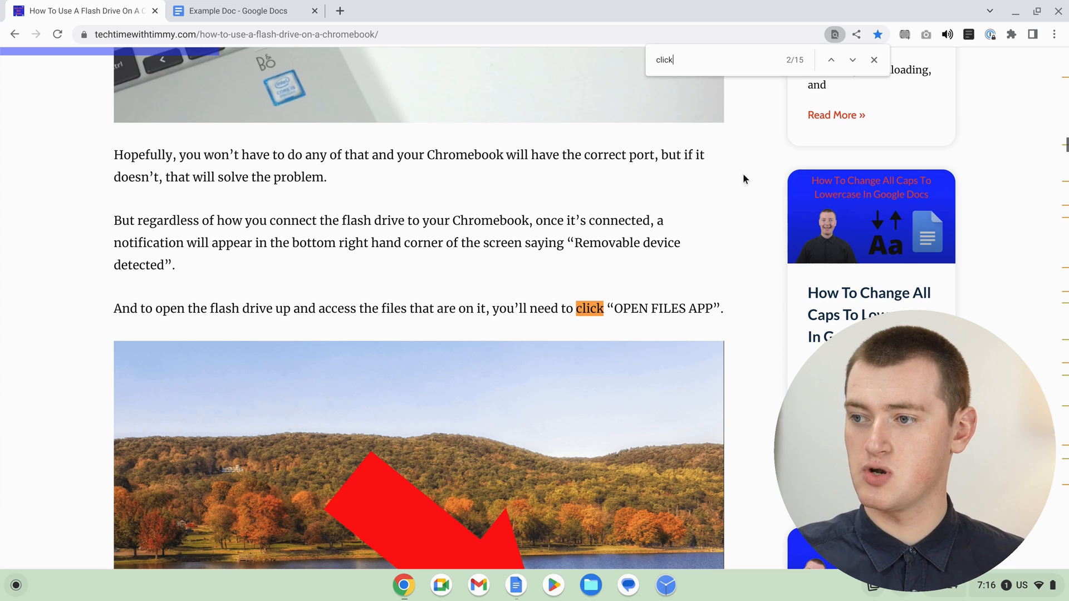
{"action": "left_click", "coordinate": [851, 60]}
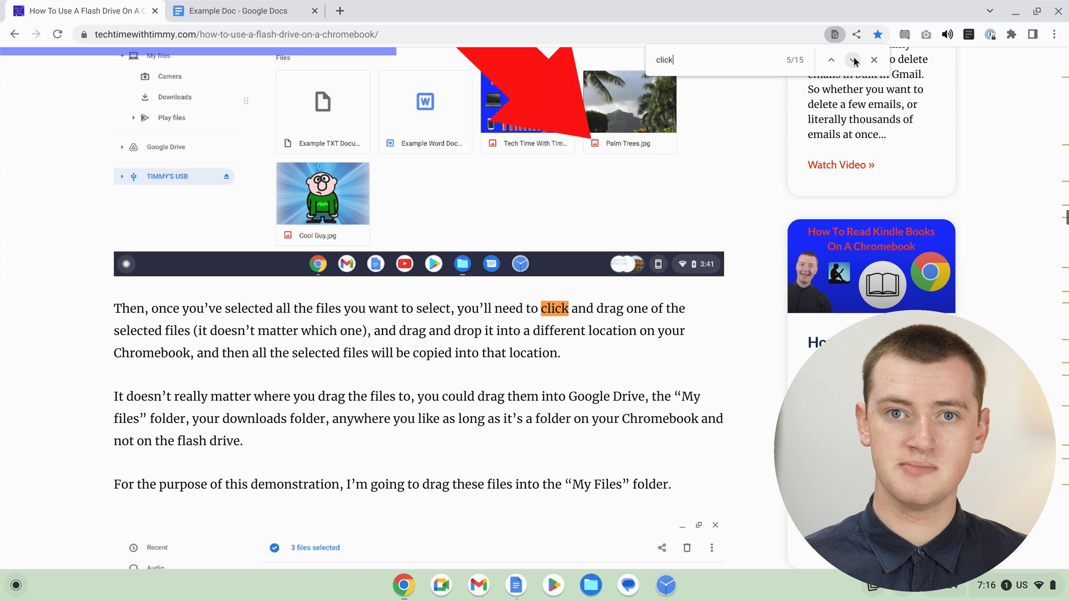
{"action": "left_click", "coordinate": [830, 60]}
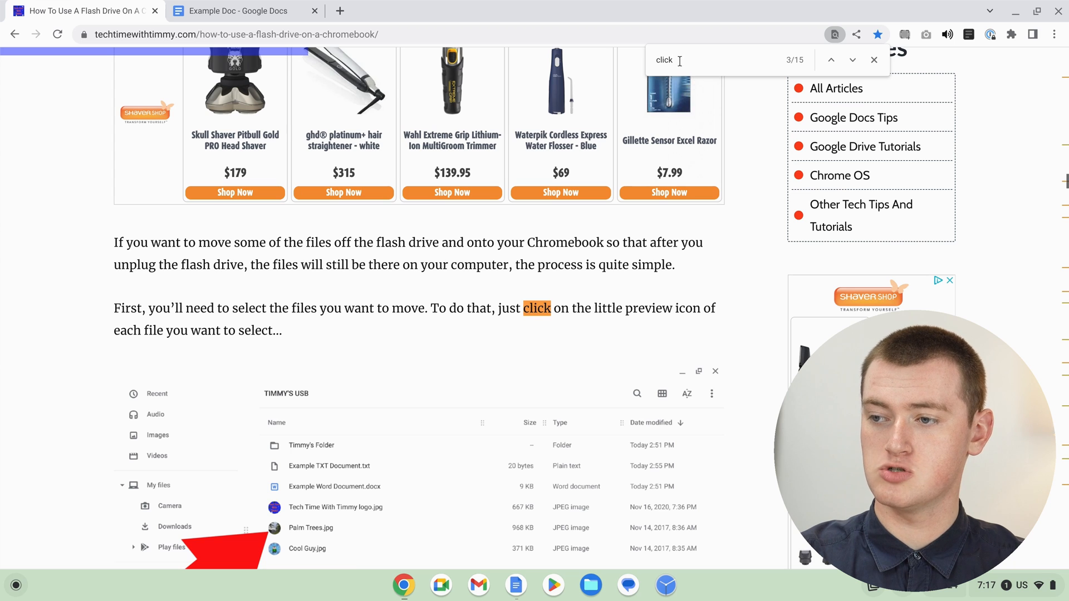
{"action": "type", "text": "drop"}
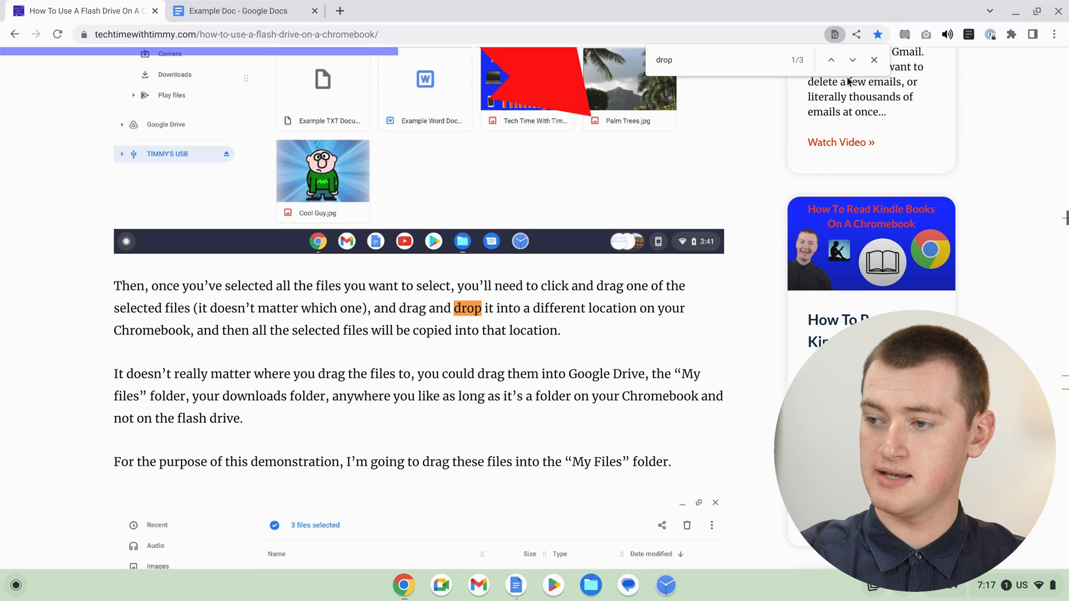
Visit the three 'drop' matches, then refine the search to 'drop t' for one match
{"action": "left_click", "coordinate": [853, 60]}
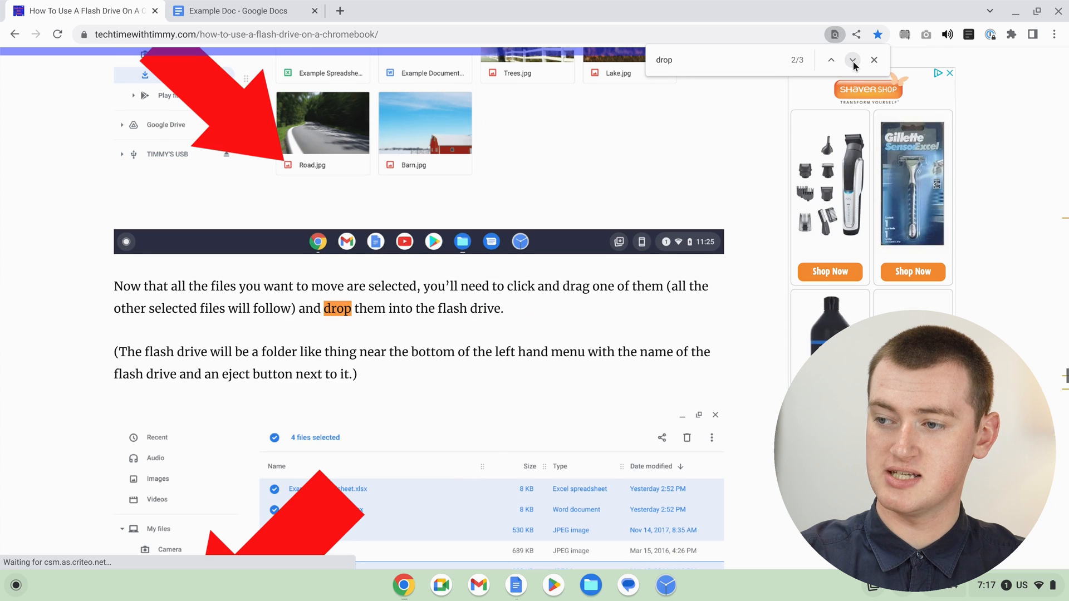
{"action": "left_click", "coordinate": [853, 60]}
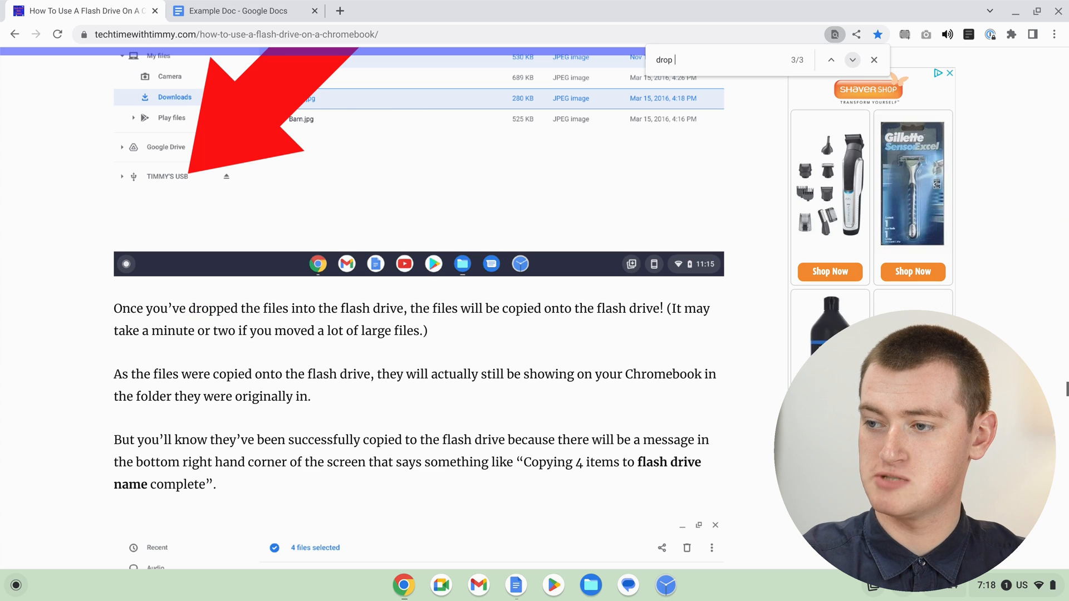
{"action": "left_click", "coordinate": [852, 60]}
{"action": "type", "text": " t"}
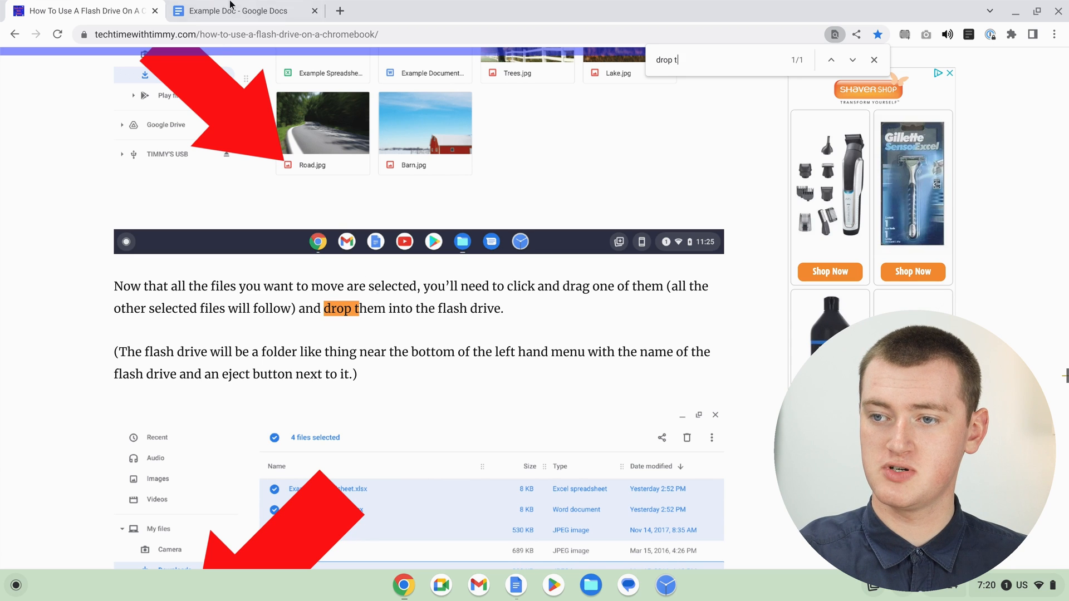
Switch to the Example Doc tab and bring up its Find in document box
{"action": "left_click", "coordinate": [239, 11]}
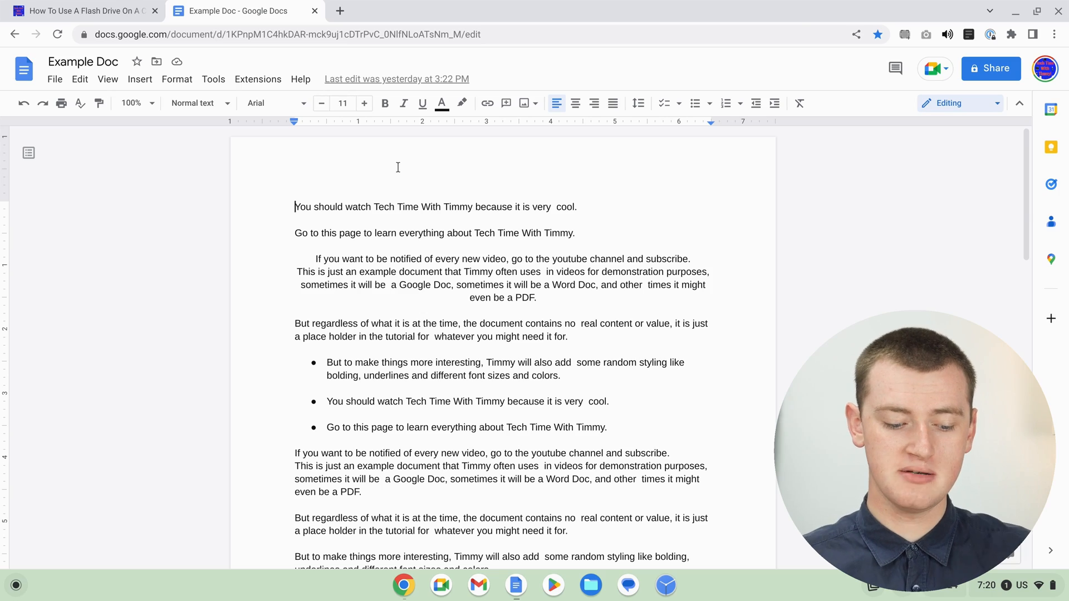
{"action": "key", "text": "ctrl+f"}
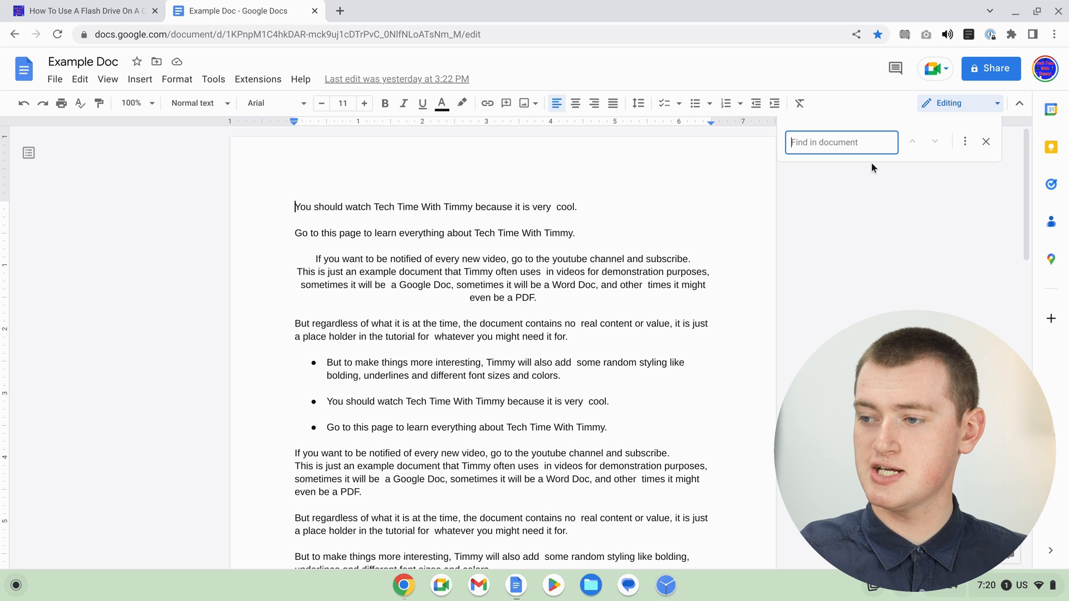
{"action": "mouse_move", "coordinate": [922, 140]}
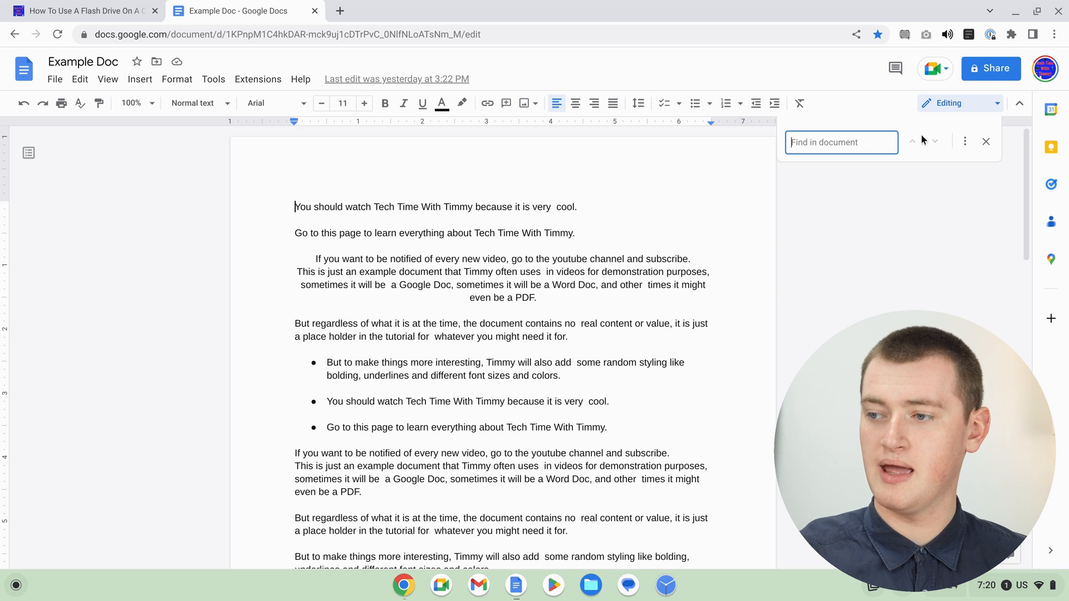
{"action": "mouse_move", "coordinate": [817, 116]}
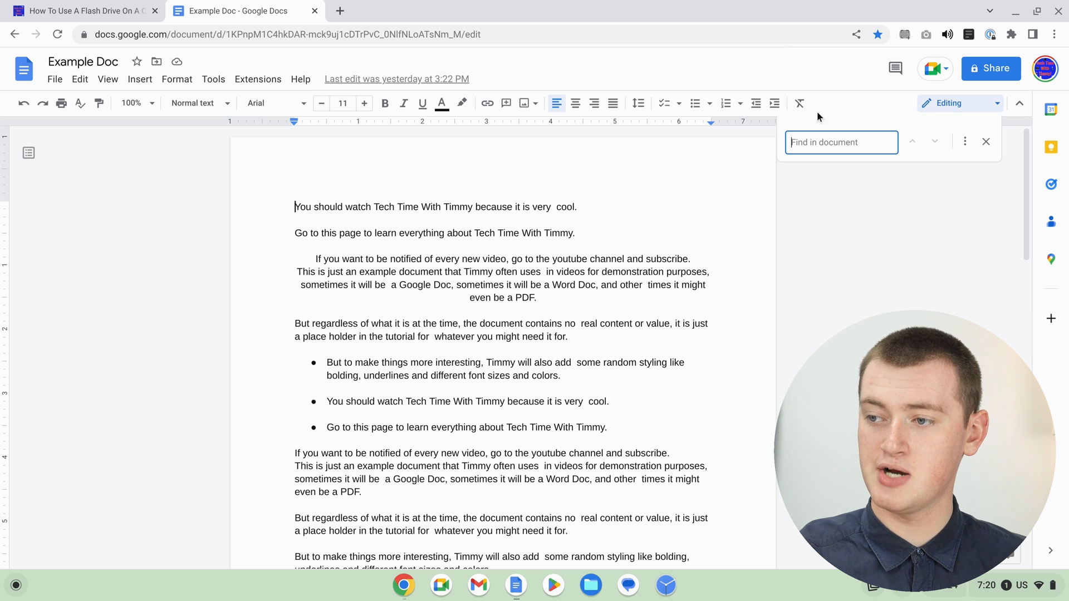
{"action": "mouse_move", "coordinate": [848, 171]}
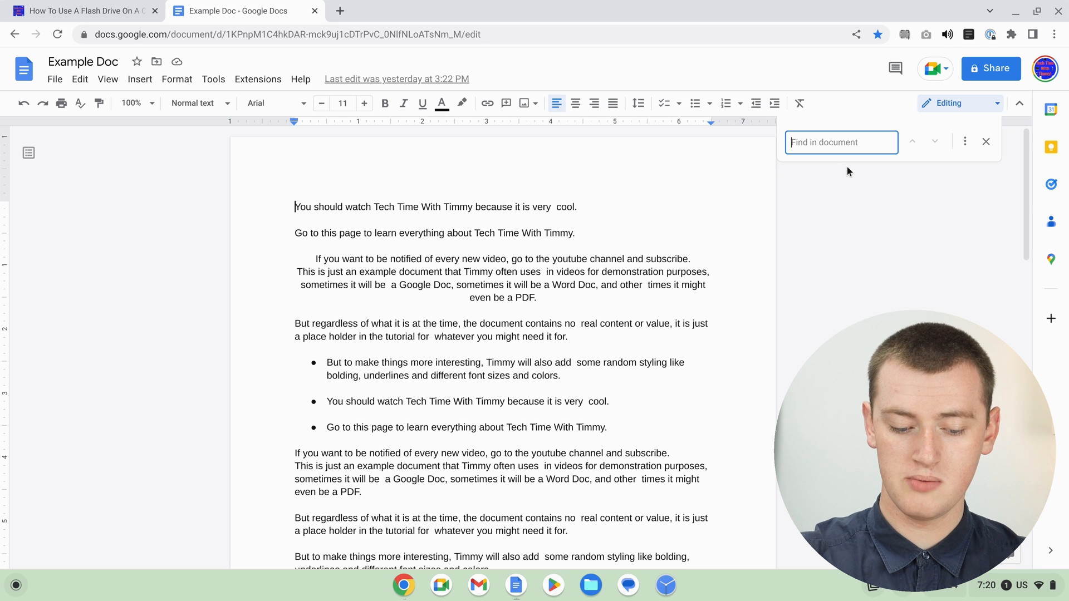
Find the one 'uploaded' match in Example Doc, then return to the flash drive article tab
{"action": "type", "text": "uploaded"}
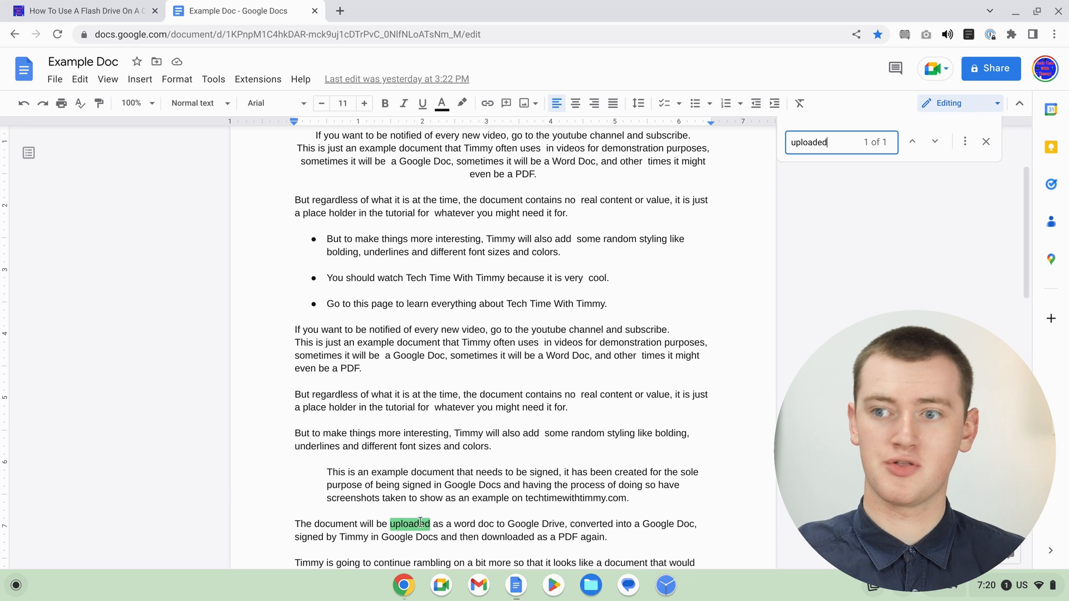
{"action": "left_click", "coordinate": [82, 11]}
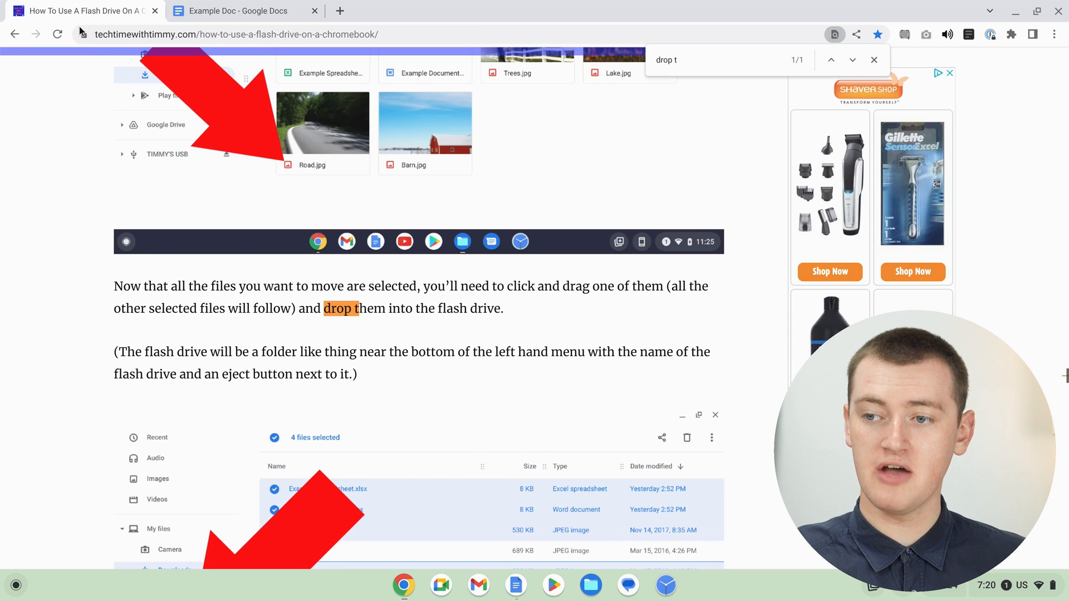